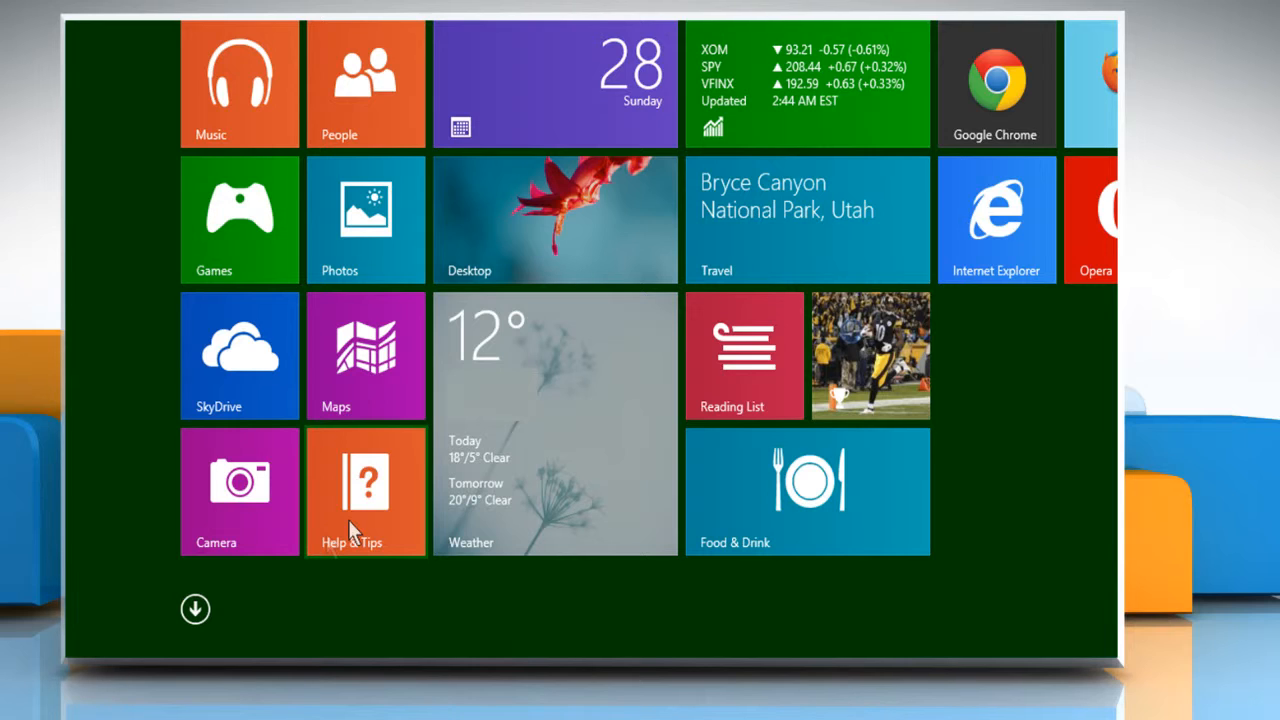
mouse_move(236, 608)
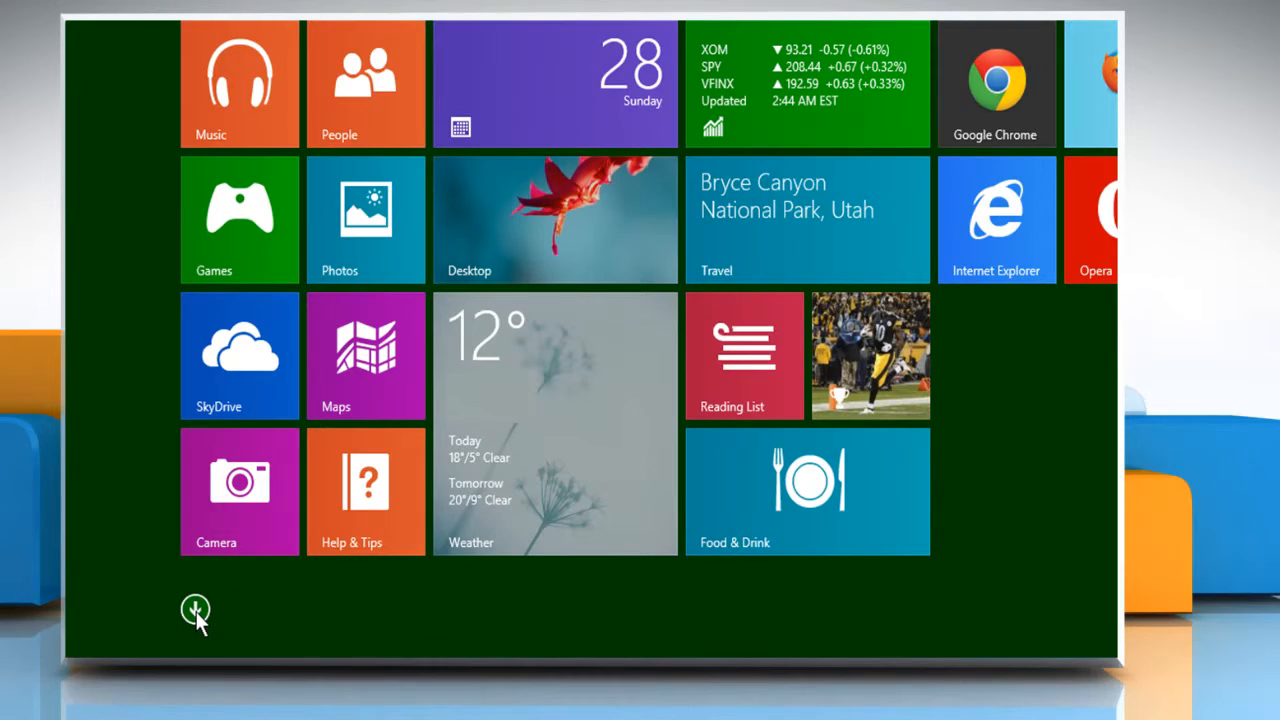
Step: Reveal the full Apps list, including the Windows System group with File Explorer
click(196, 610)
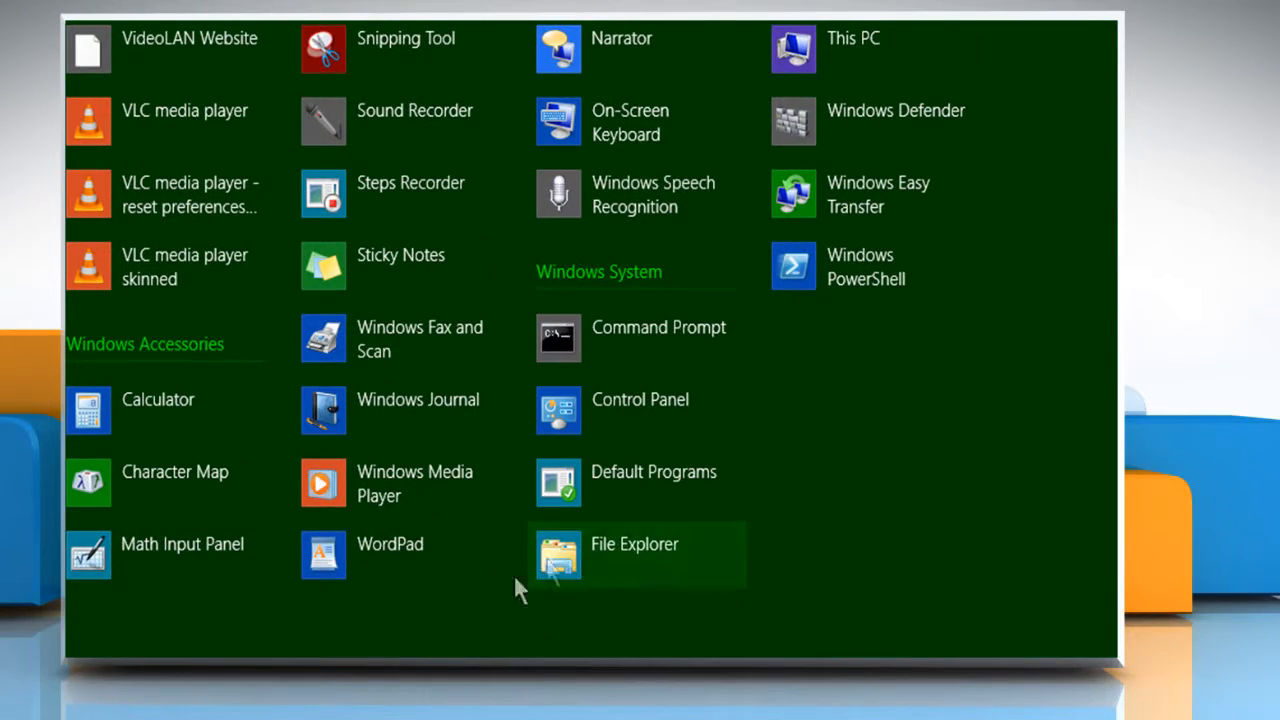
mouse_move(616, 564)
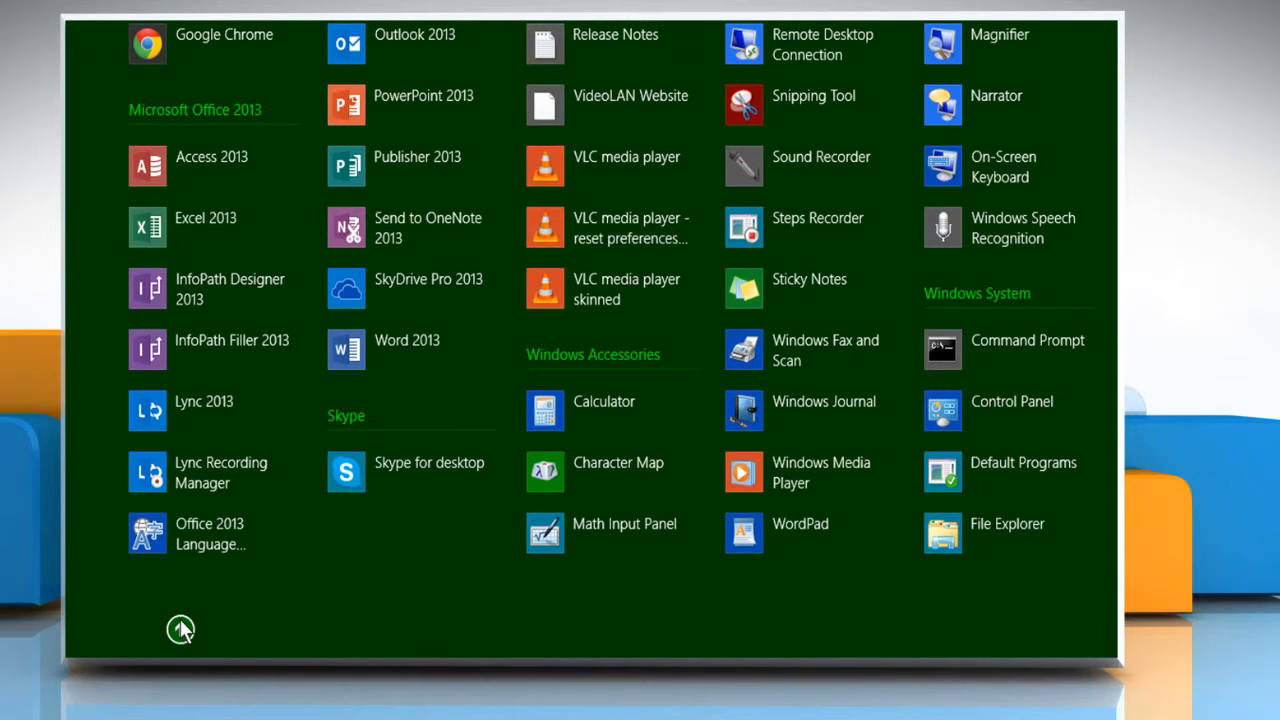
Step: Return to Start, search 'fil' and launch File Explorer at Libraries from the results
click(180, 628)
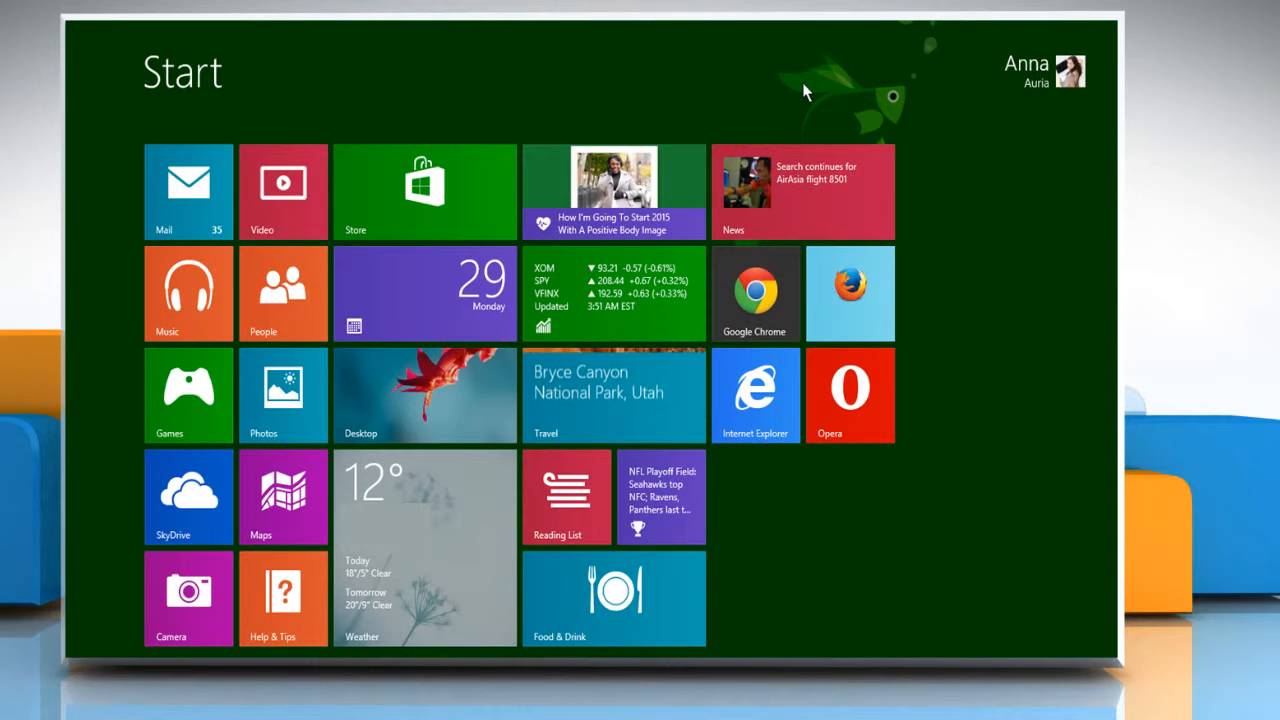
text(file explorer)
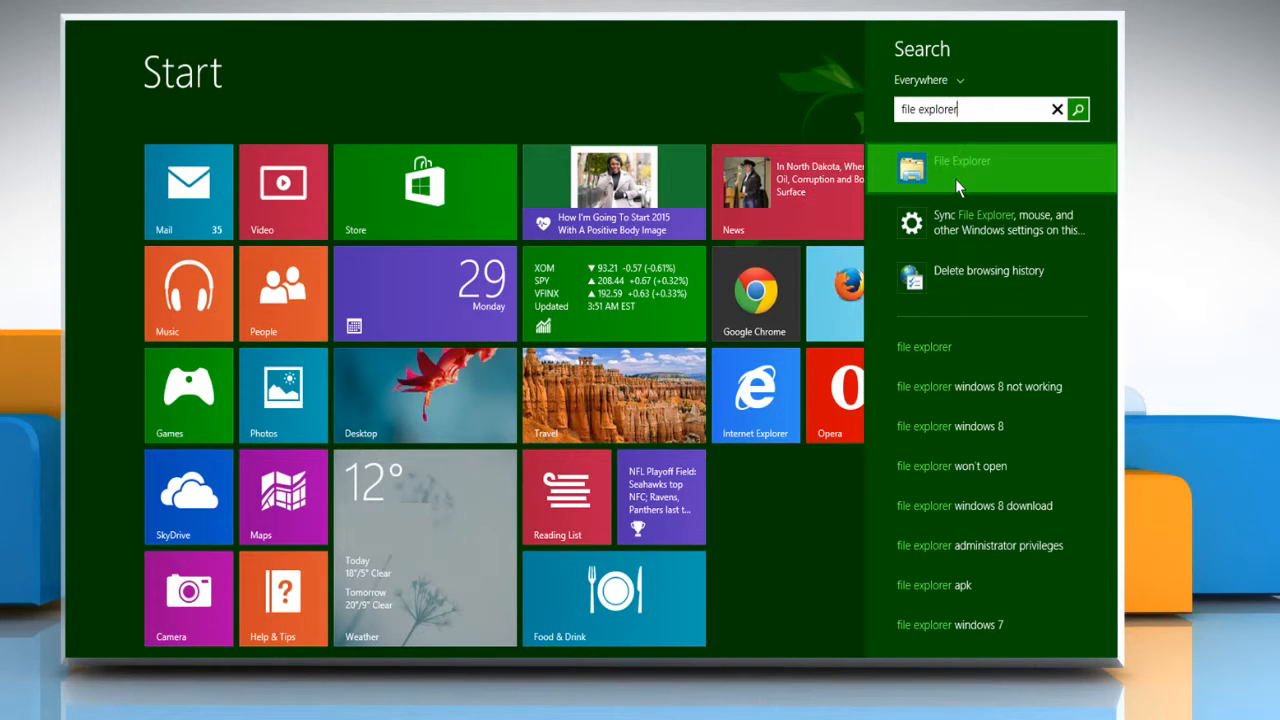
click(960, 168)
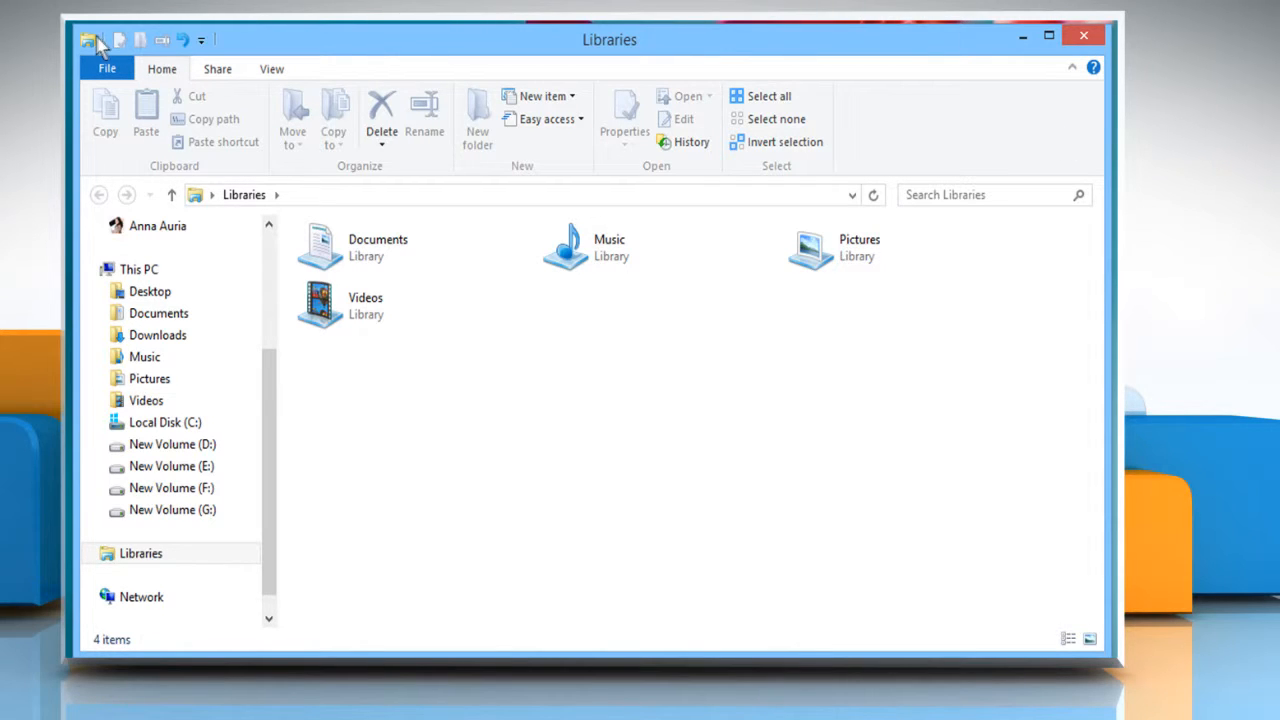
mouse_move(244, 46)
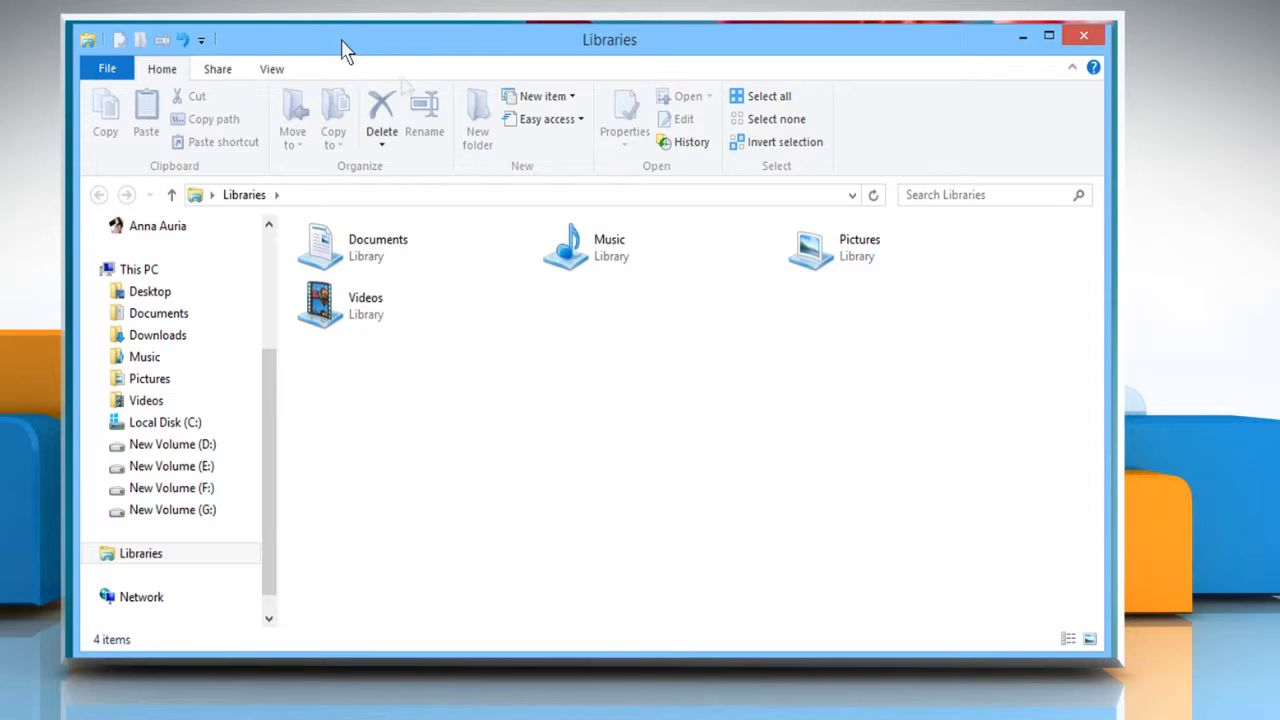
mouse_move(664, 440)
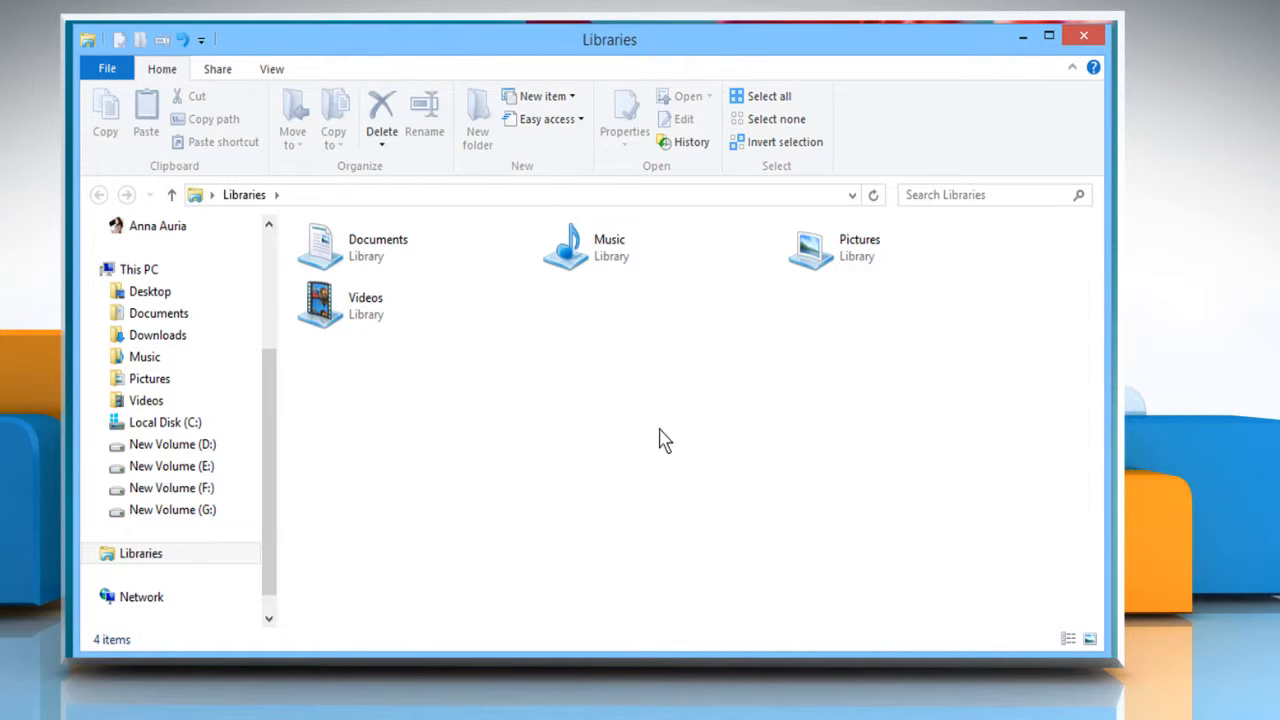